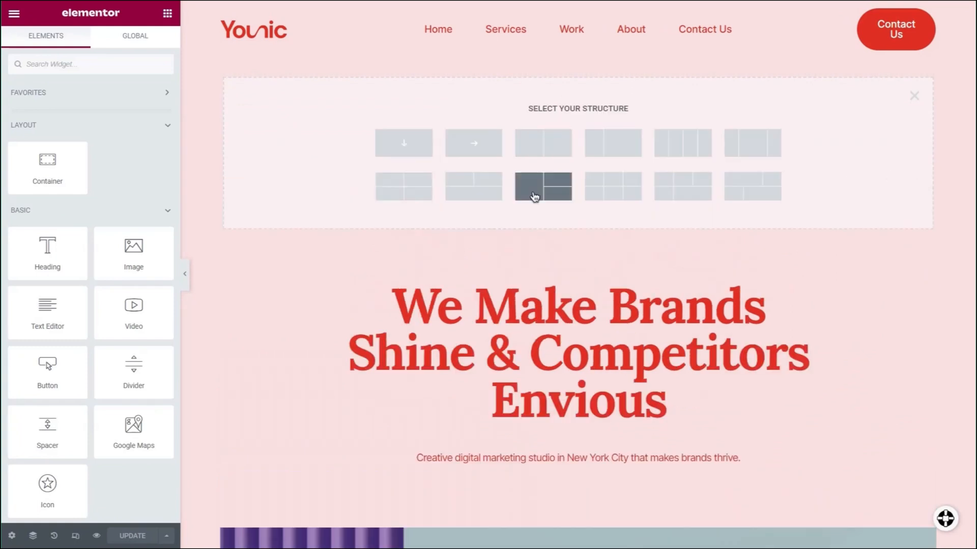
Step: Insert a structure of one wide column beside a 2x2 grid above the hero heading, and select it
click(543, 185)
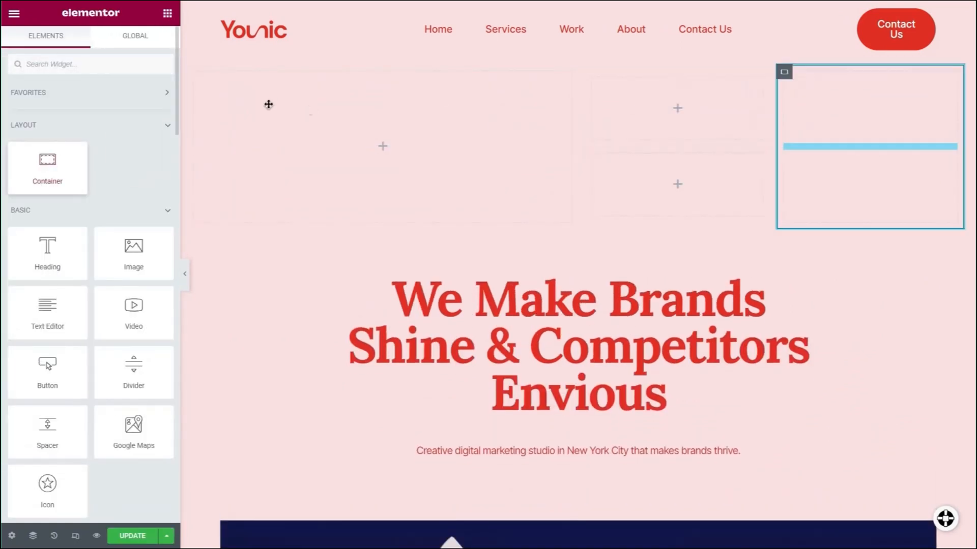
click(868, 146)
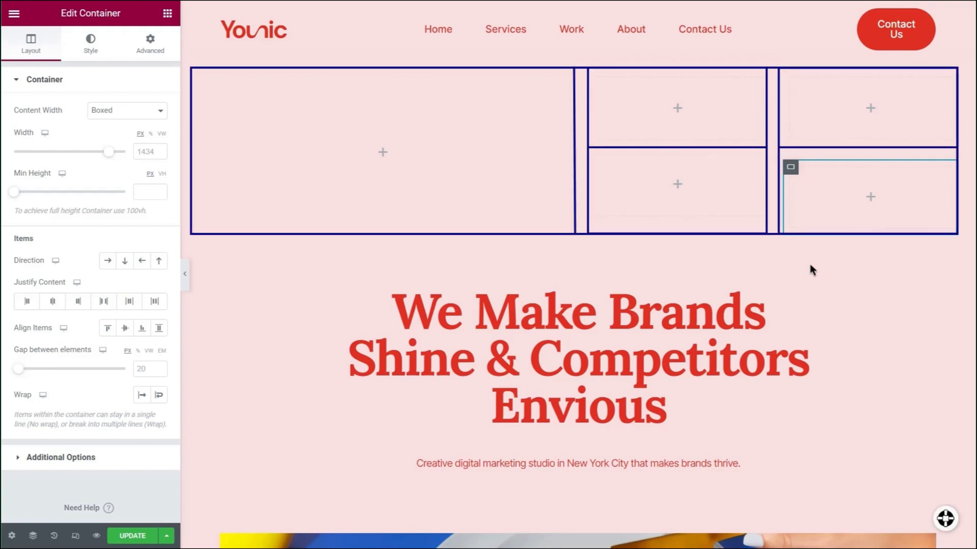
Step: Give the button a new background colour in its Style settings
click(167, 13)
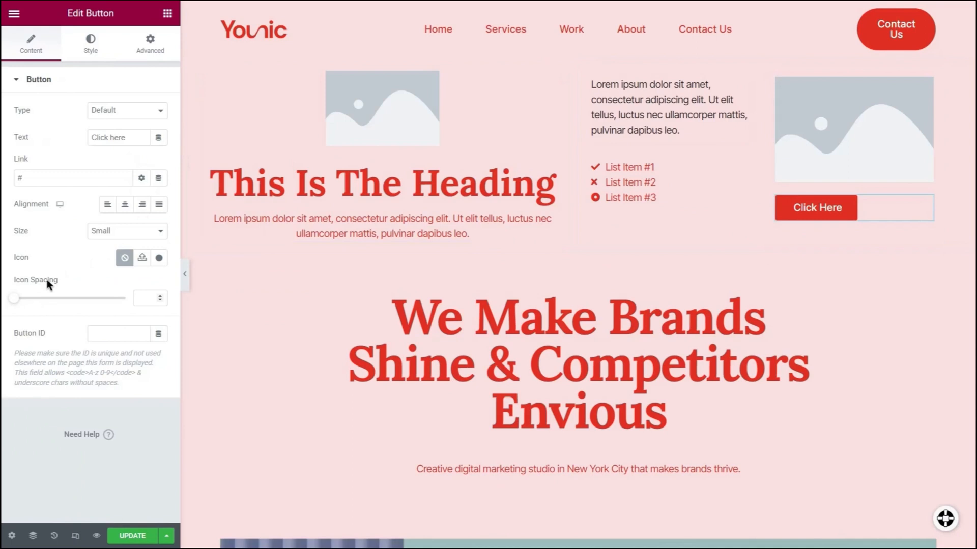
click(90, 43)
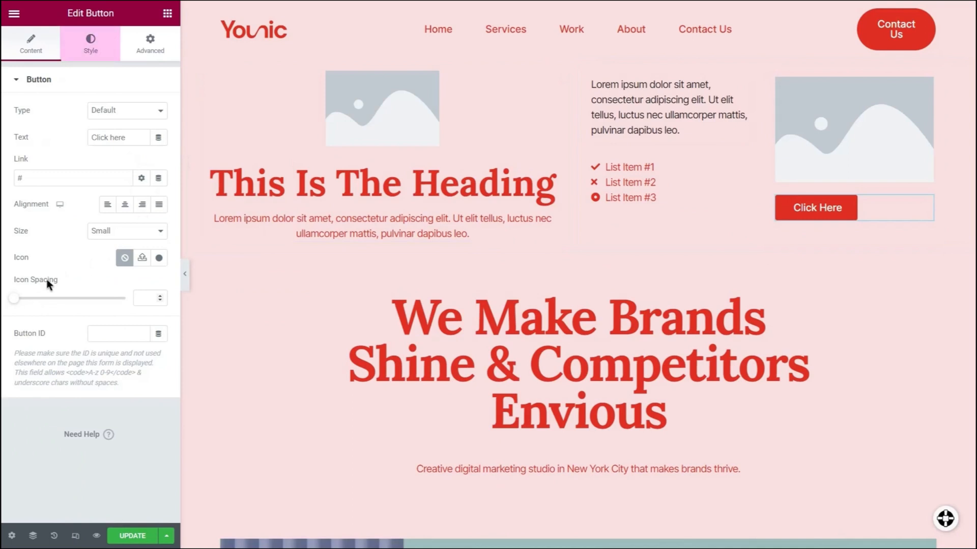
click(91, 44)
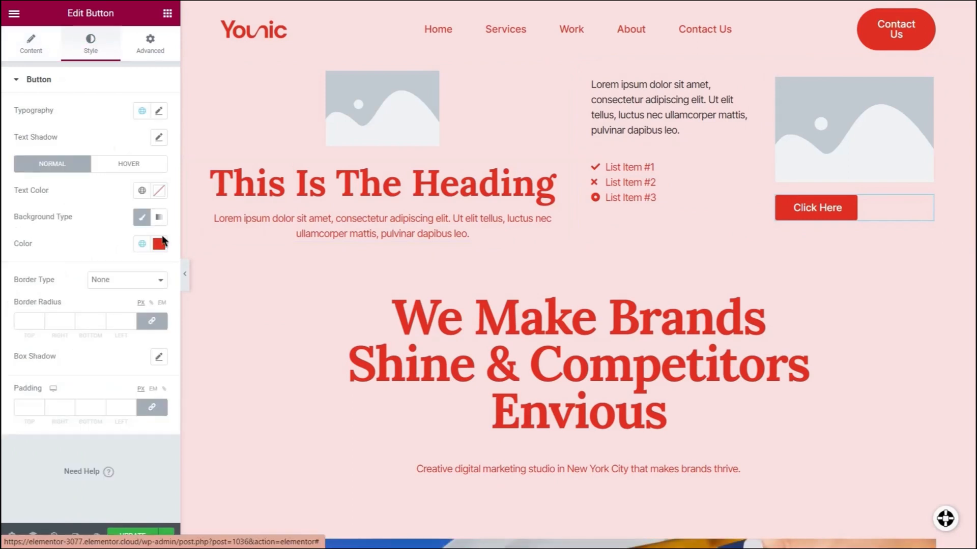
click(150, 44)
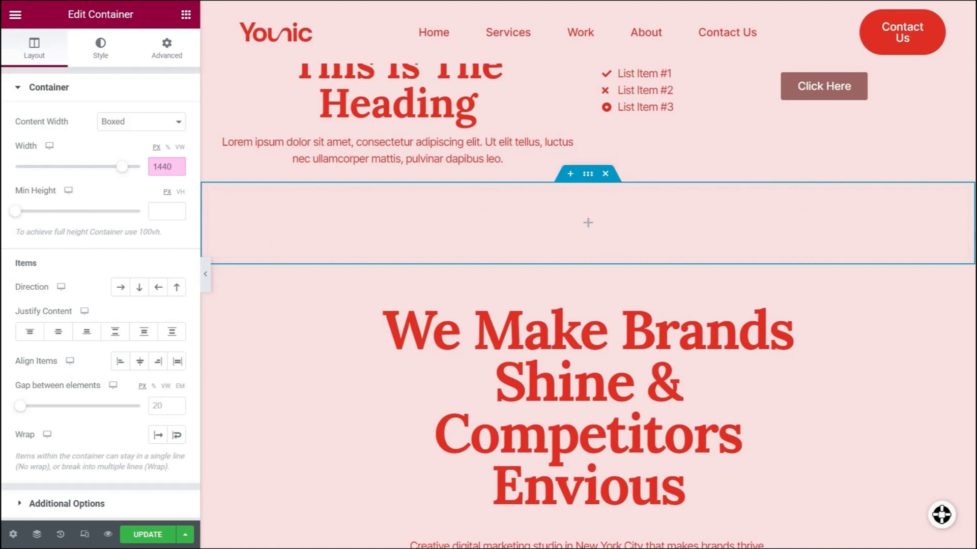
Step: Return to the widget list and scroll past Our Services to the Featured Work section
click(184, 14)
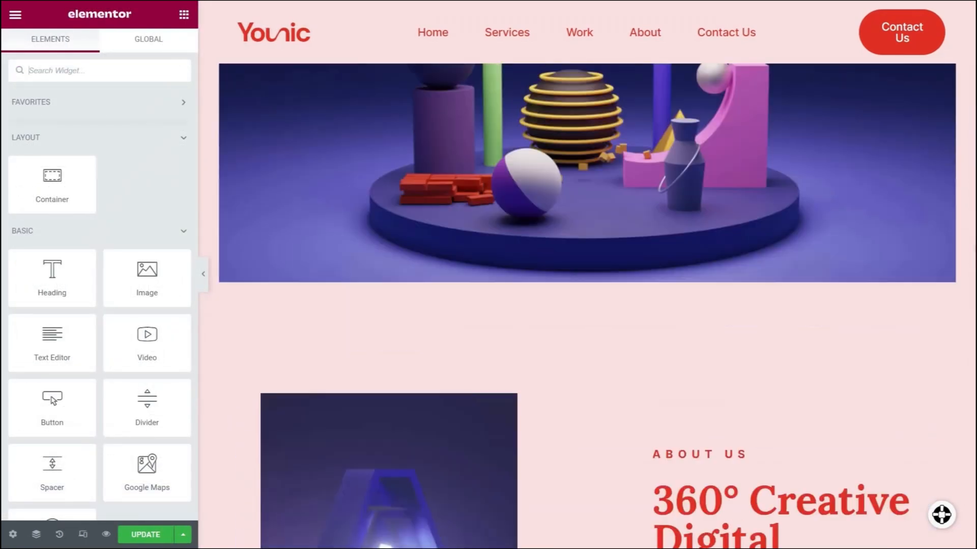
scroll(down, 3)
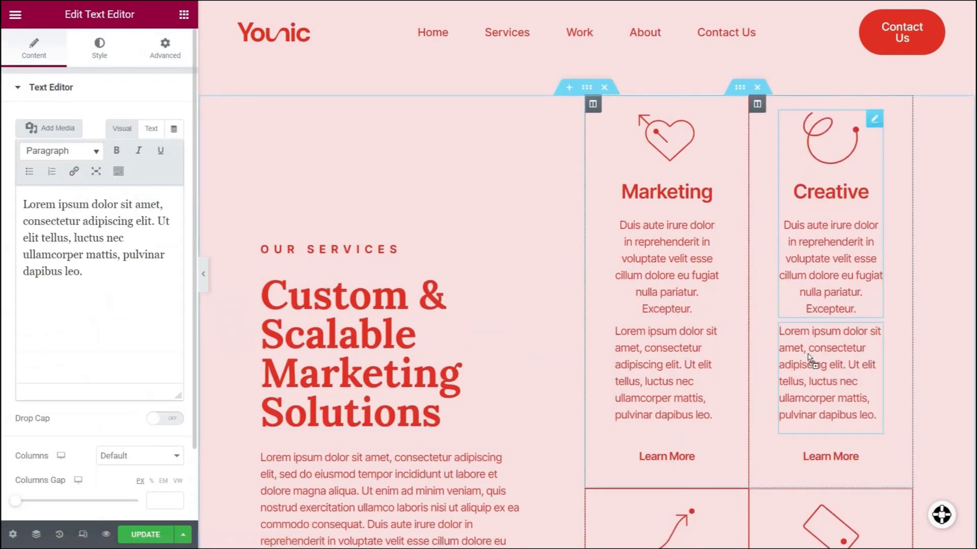
scroll(down, 3)
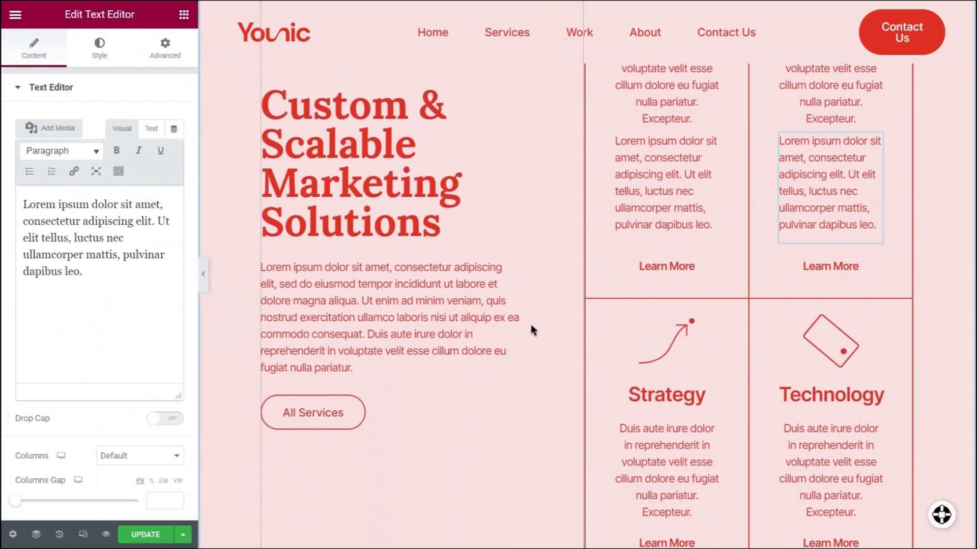
scroll(down, 3)
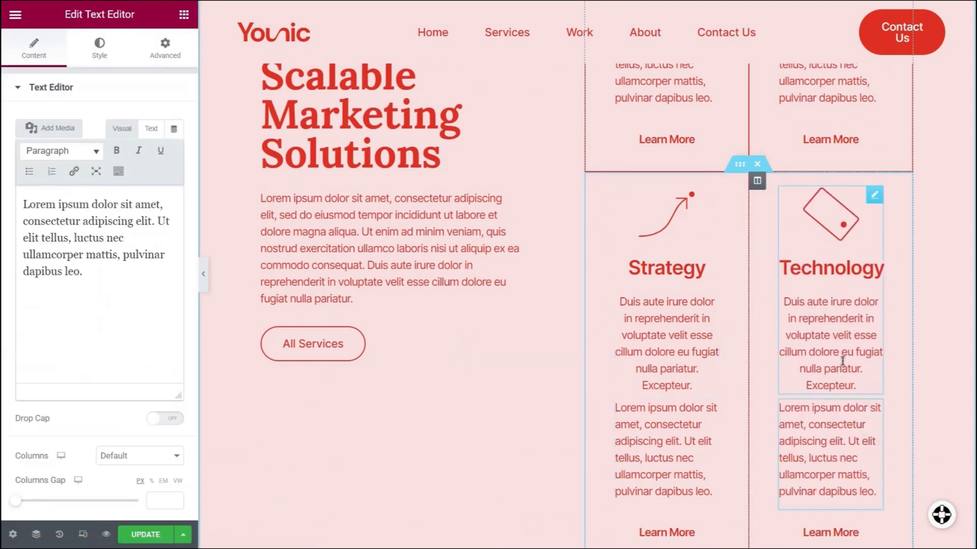
scroll(down, 3)
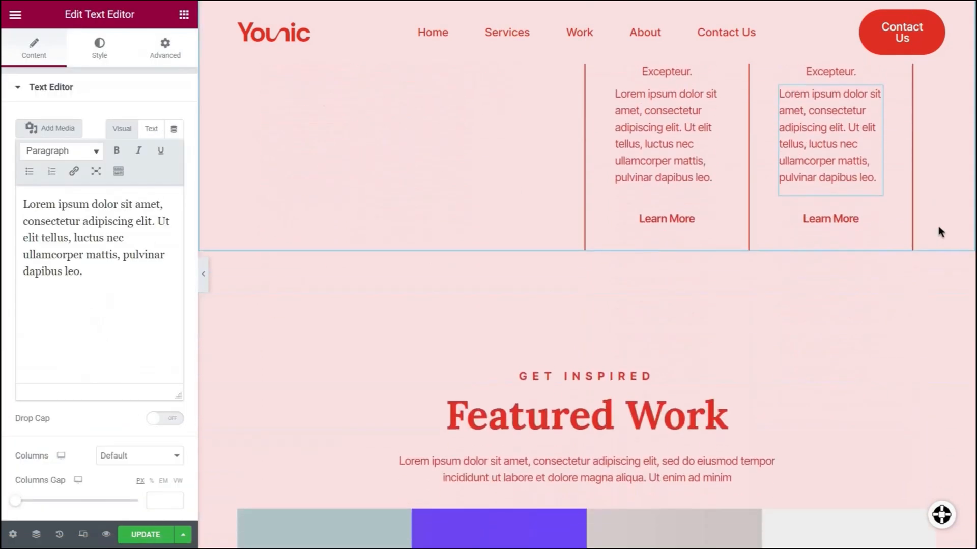
scroll(up, 3)
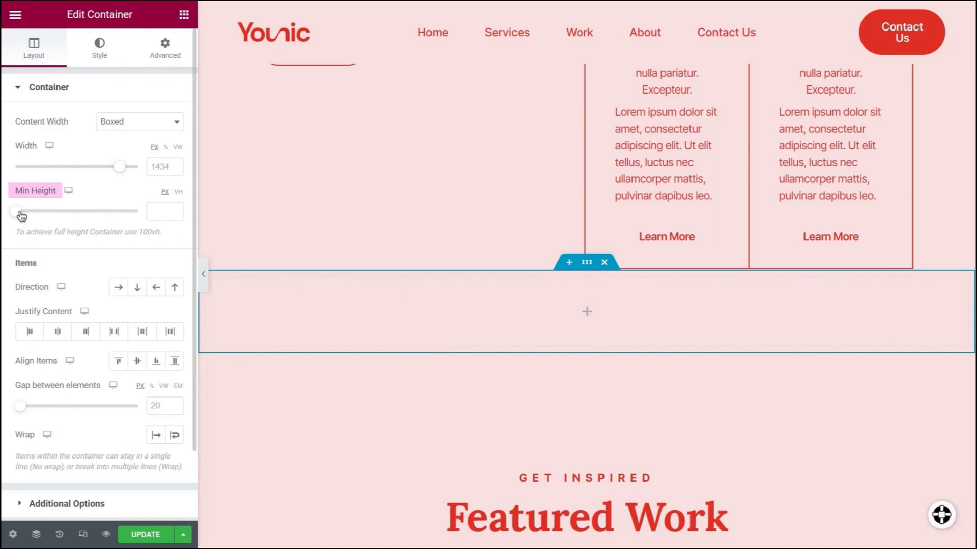
Step: Raise the container's minimum height to 278 and add Icon Box and Image Box widgets
drag(19, 211, 42, 211)
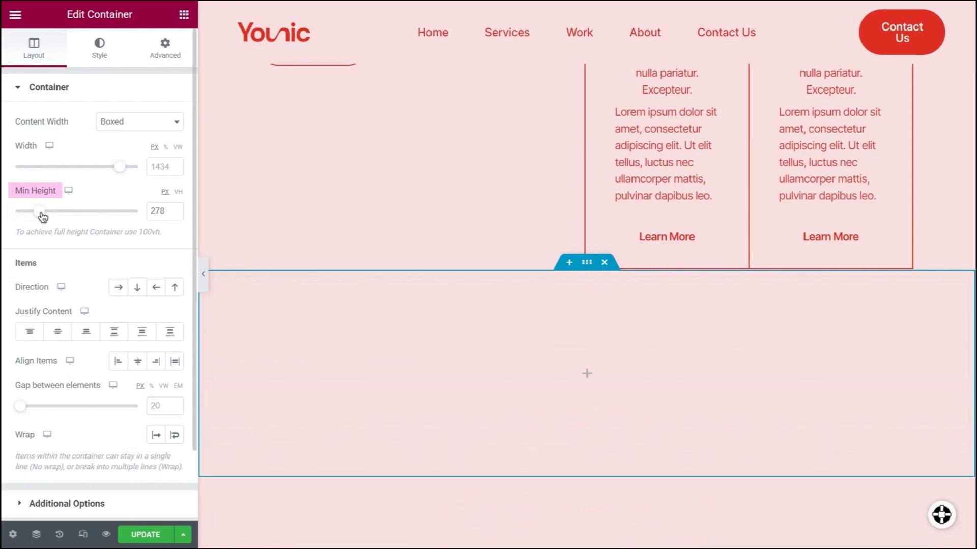
click(183, 14)
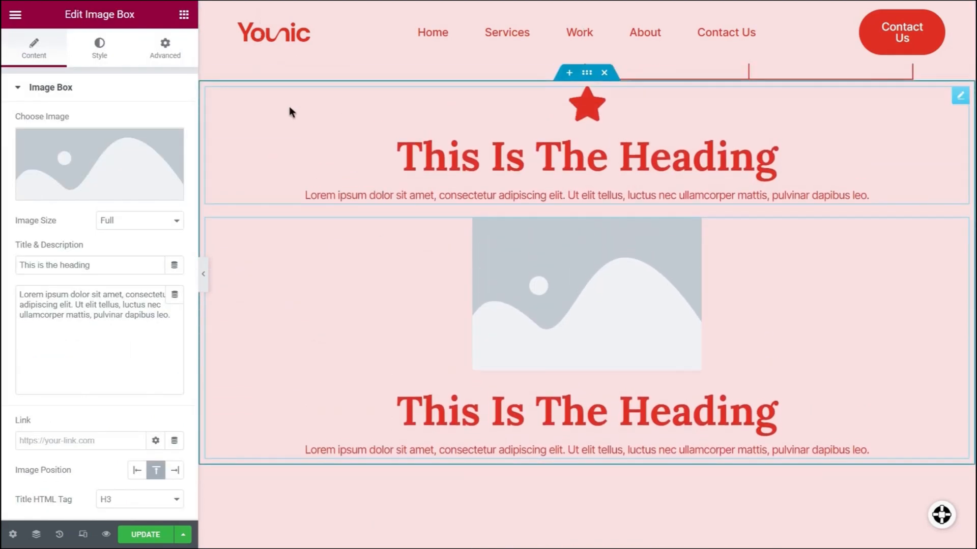
click(83, 535)
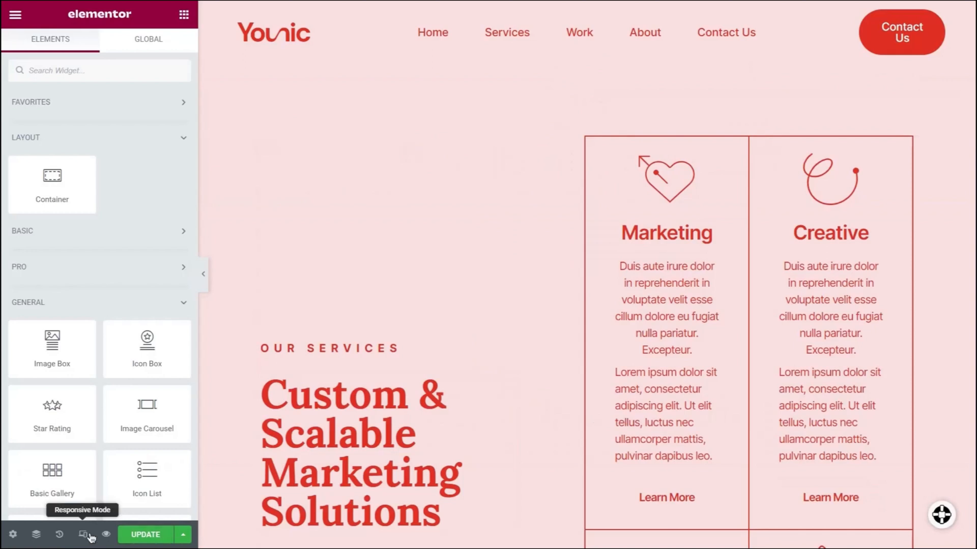
Step: Preview the page at tablet and mobile widths, scrolling through the tablet layout
click(83, 535)
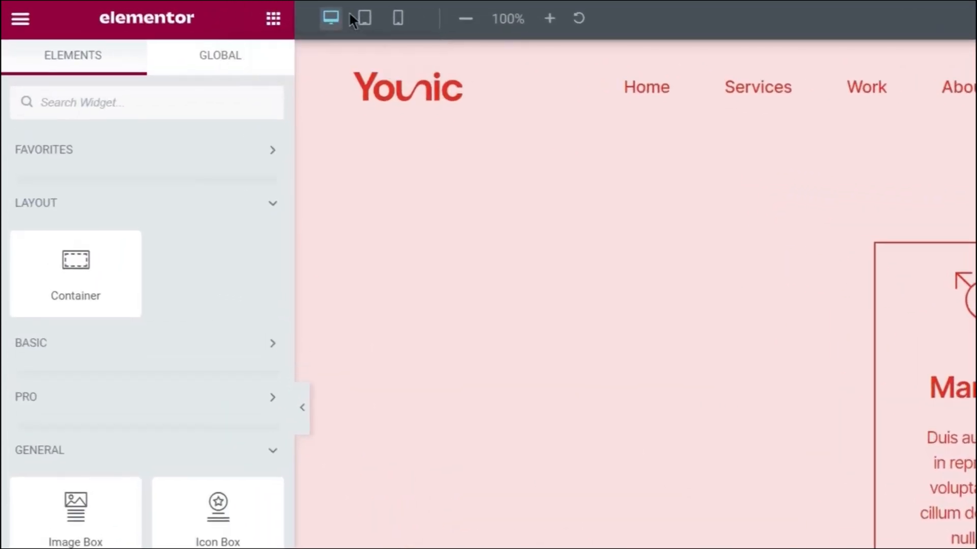
mouse_move(397, 18)
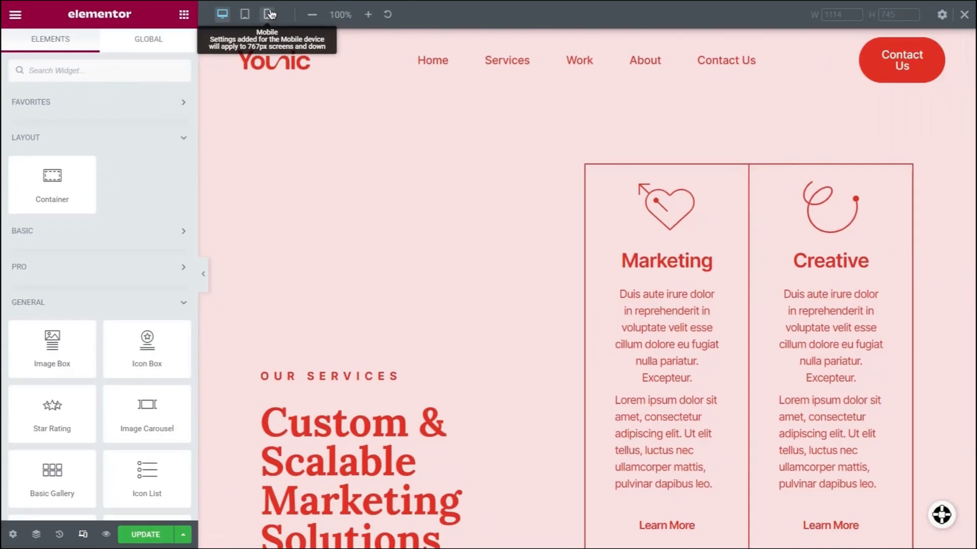
mouse_move(283, 7)
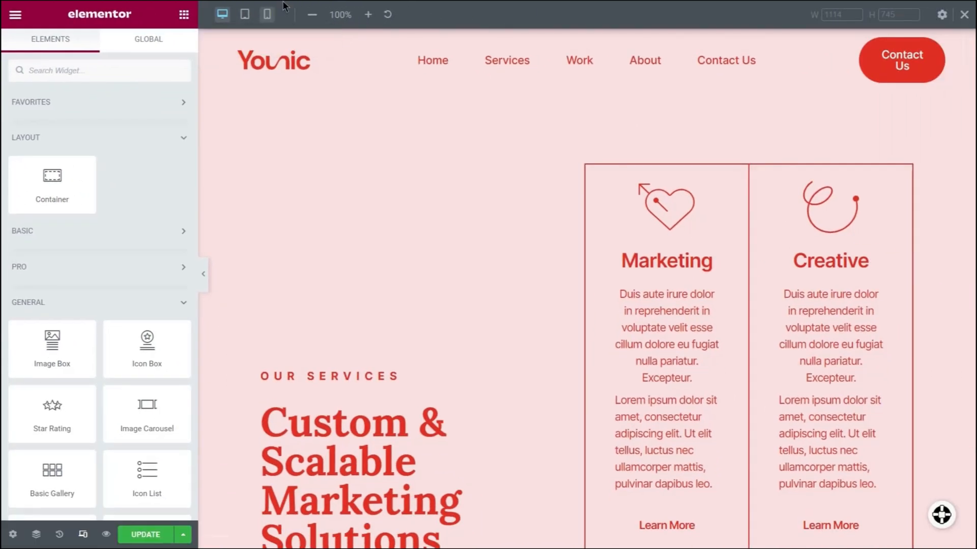
click(244, 13)
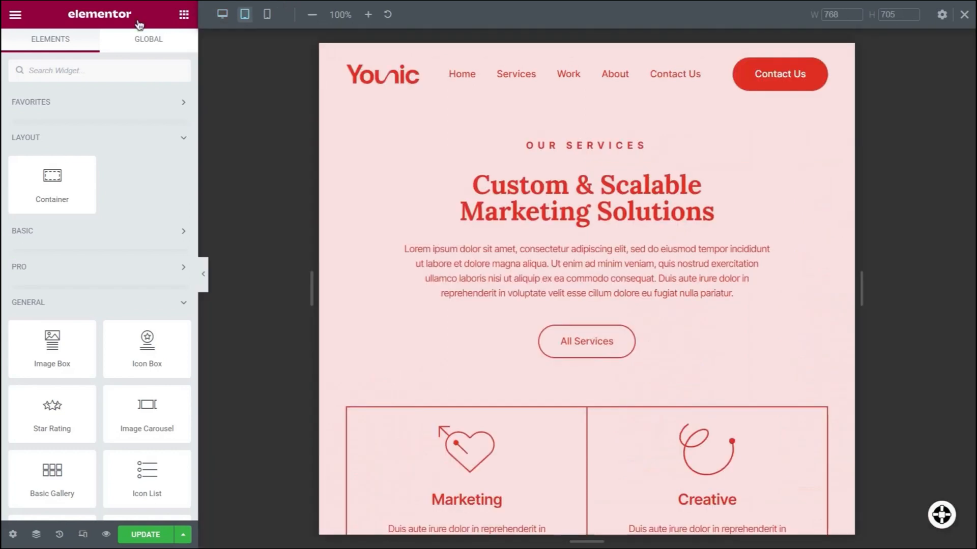
click(266, 13)
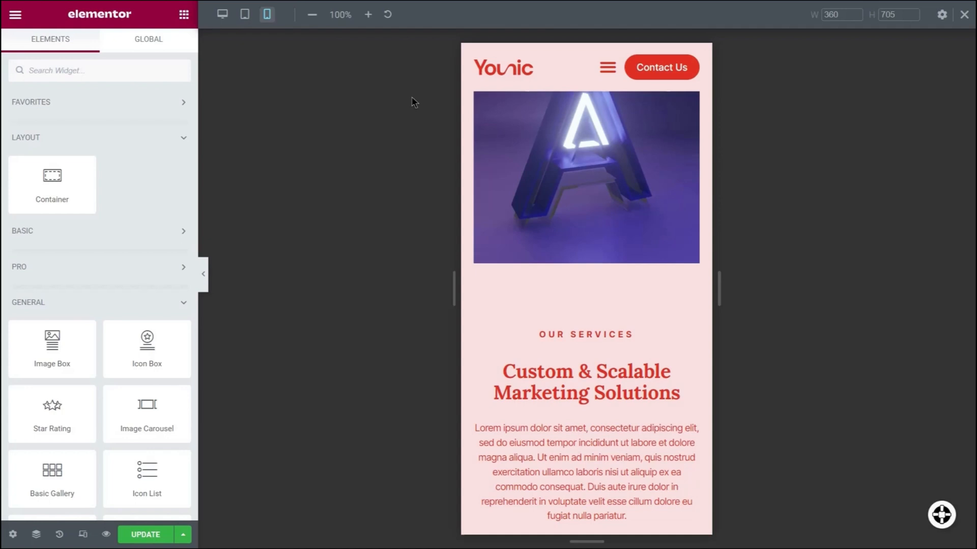
click(245, 15)
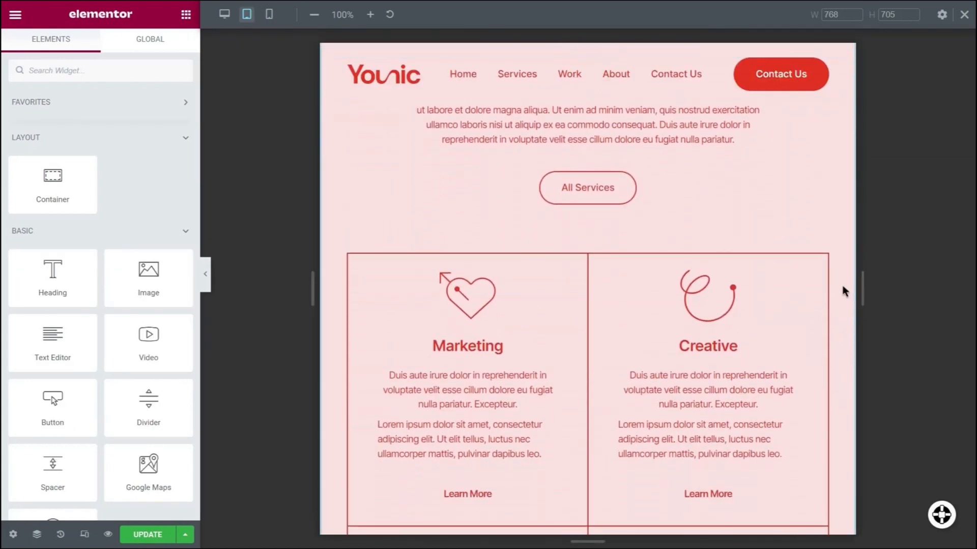
scroll(down, 3)
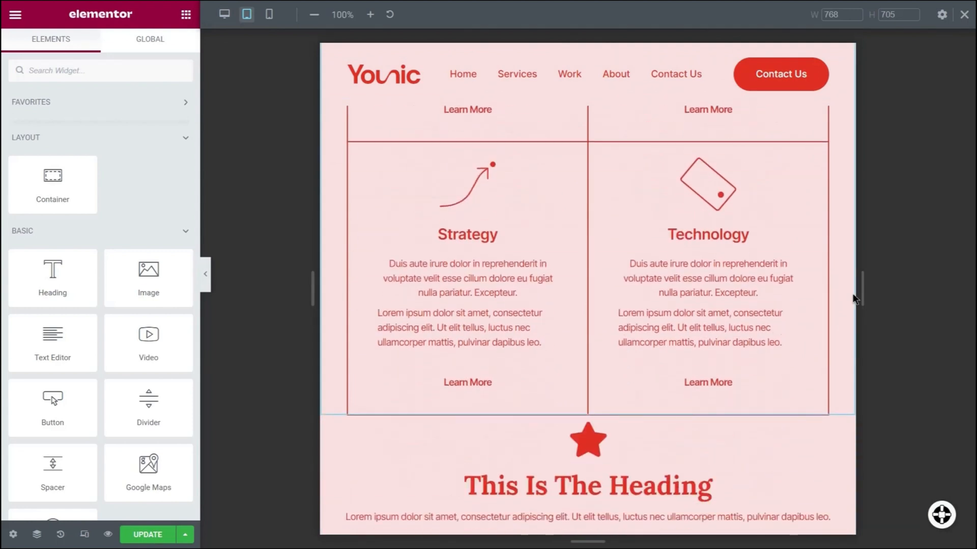
scroll(down, 3)
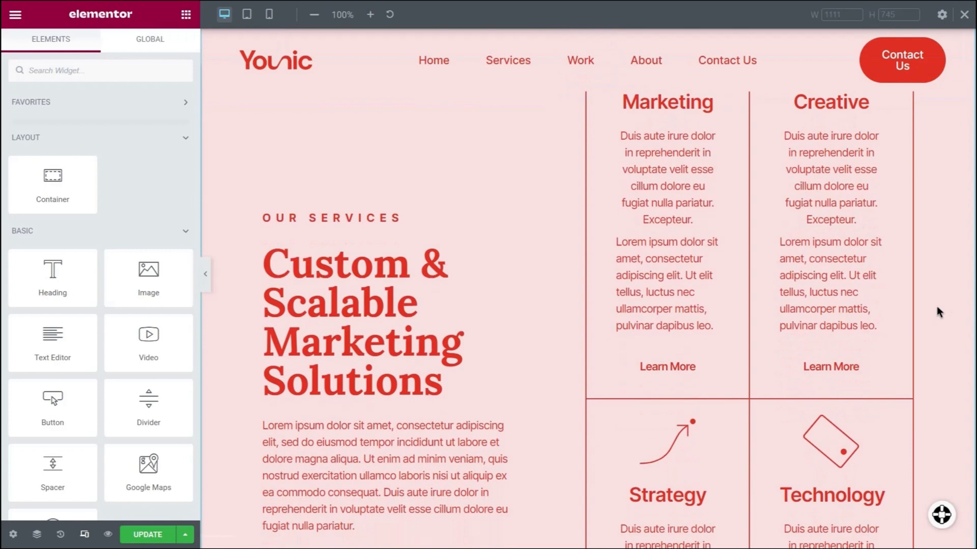
scroll(down, 3)
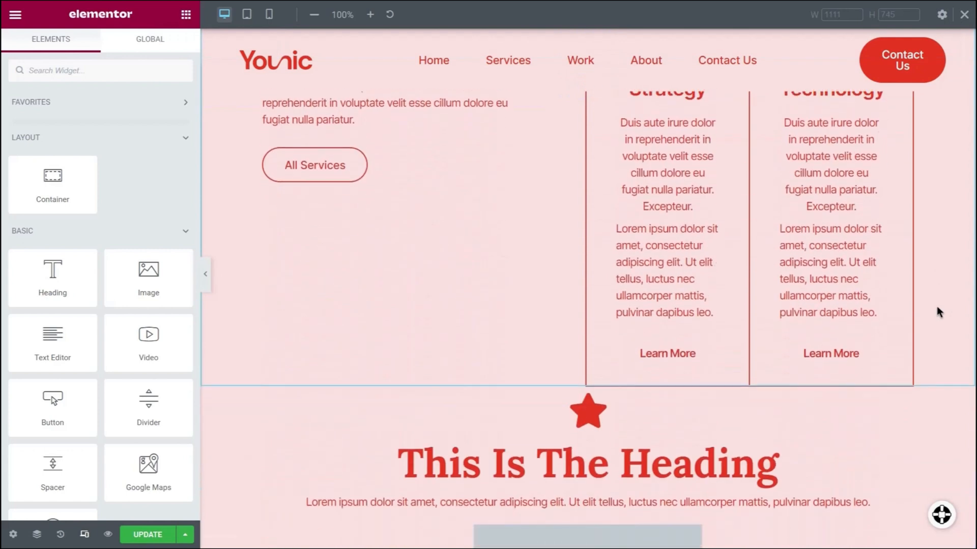
scroll(down, 3)
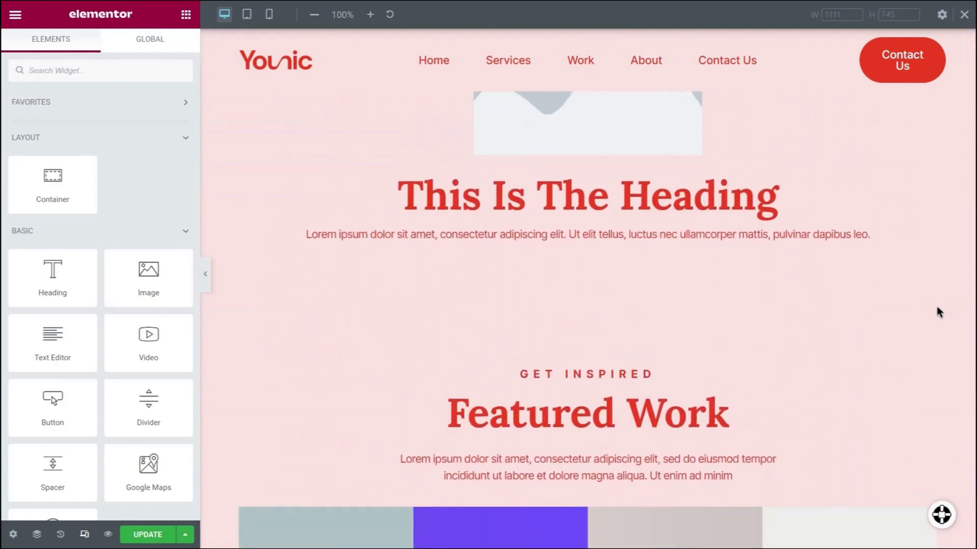
Step: Scroll the mobile layout, then cycle through desktop, tablet and mobile previews again
click(269, 14)
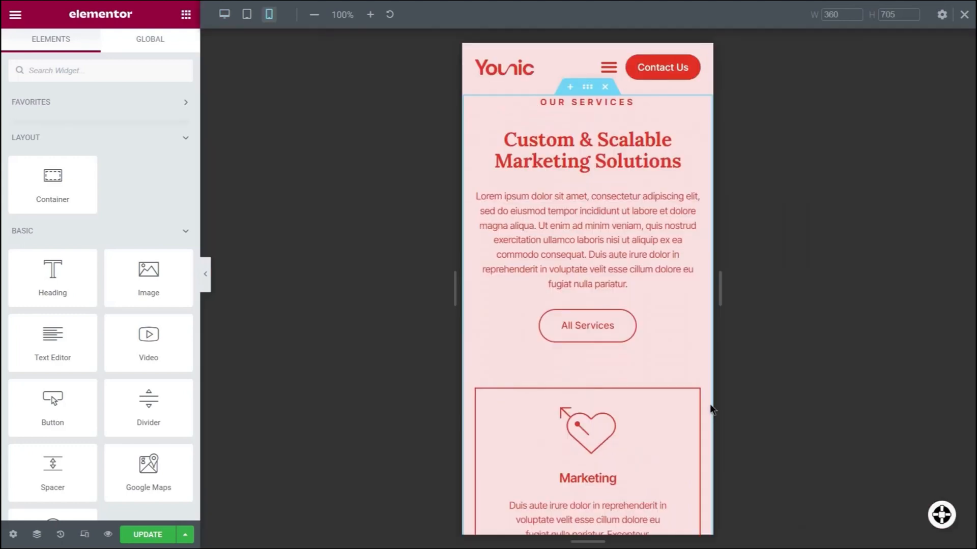
scroll(down, 3)
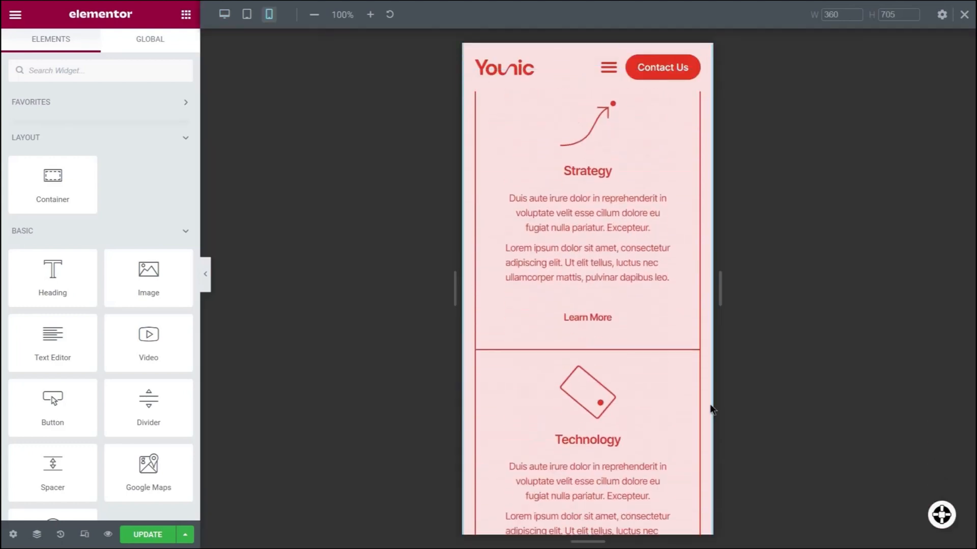
click(224, 14)
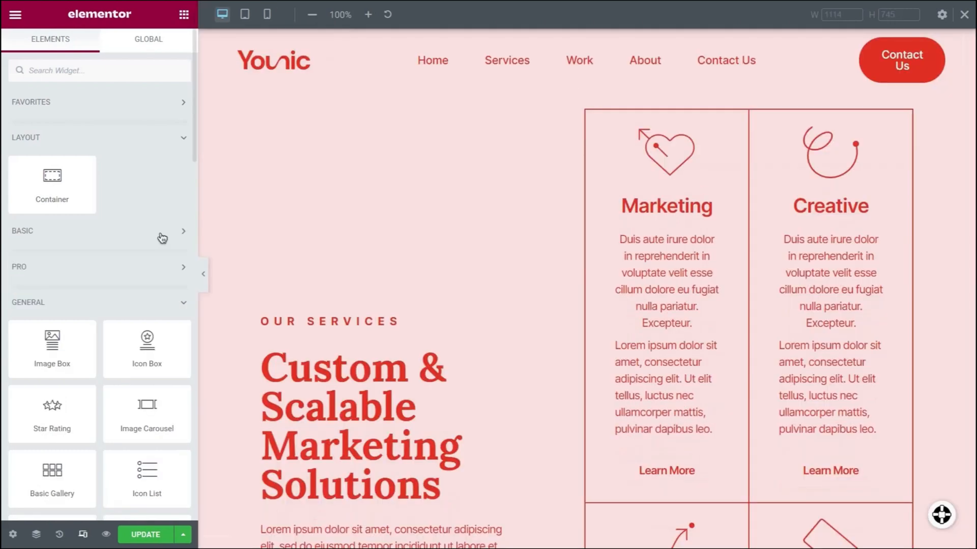
click(245, 14)
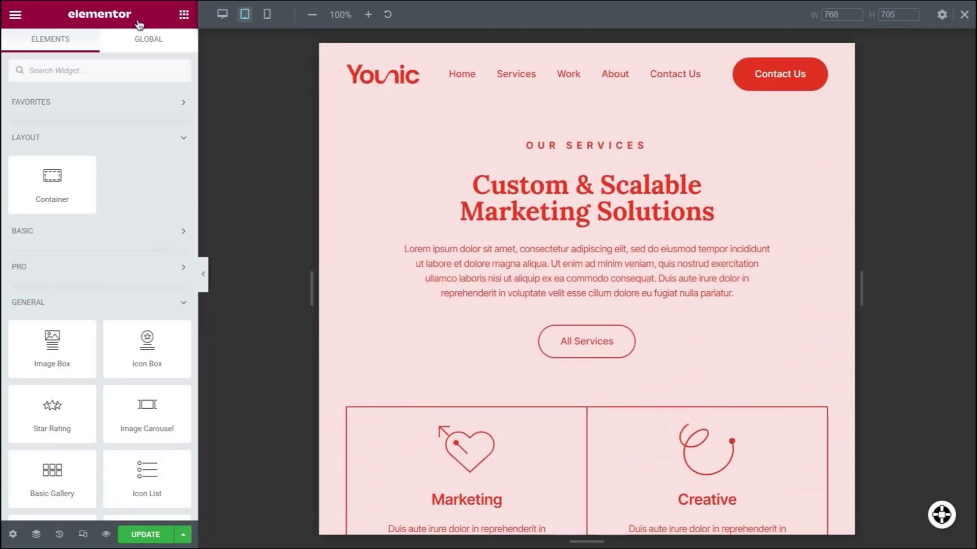
click(267, 14)
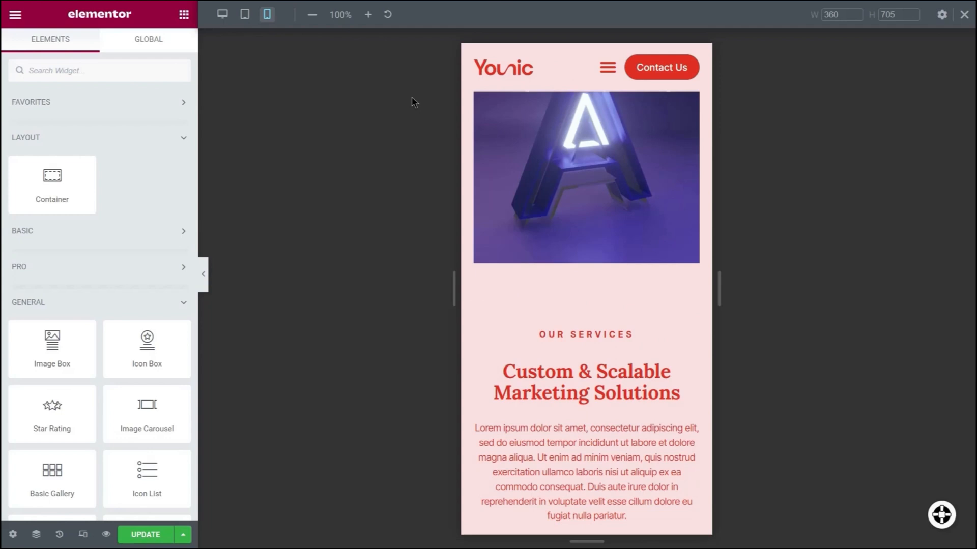
click(586, 177)
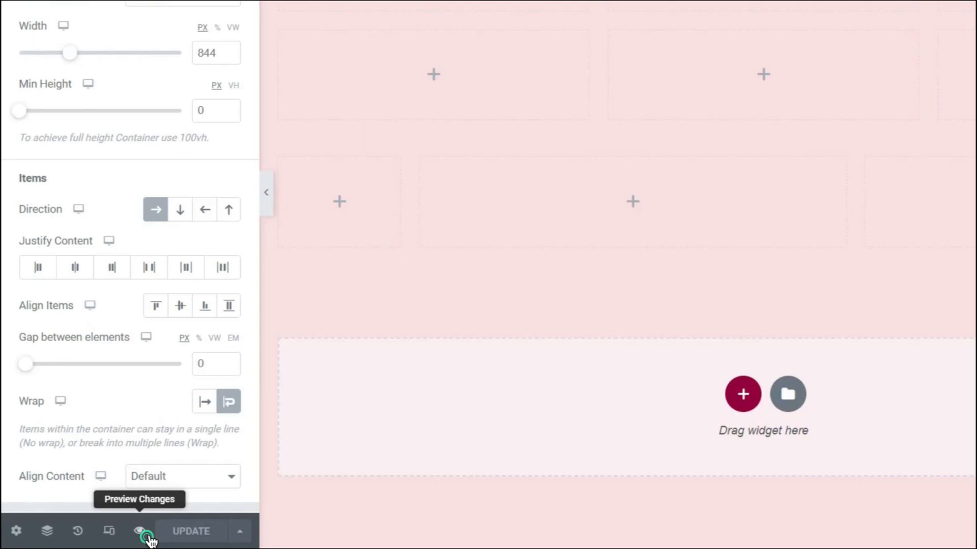
Step: Preview the page as visitors see it, then return to the editor
click(142, 531)
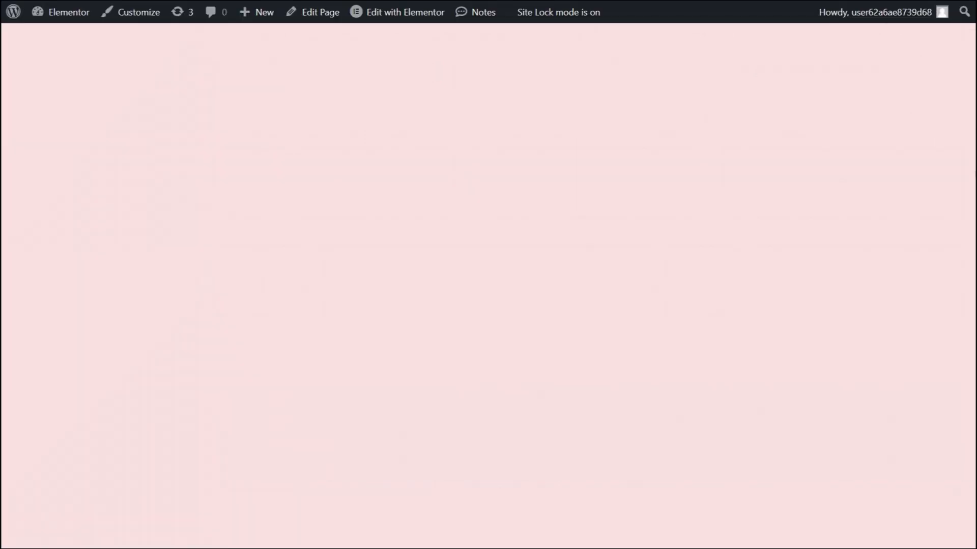
click(398, 11)
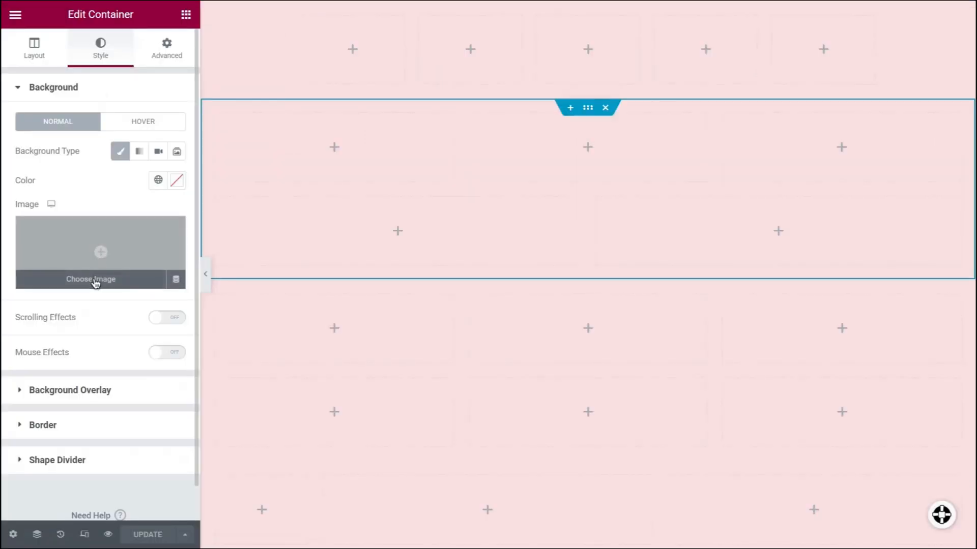
Step: Set a background photo on the container and raise its minimum height to about 636 px
click(91, 280)
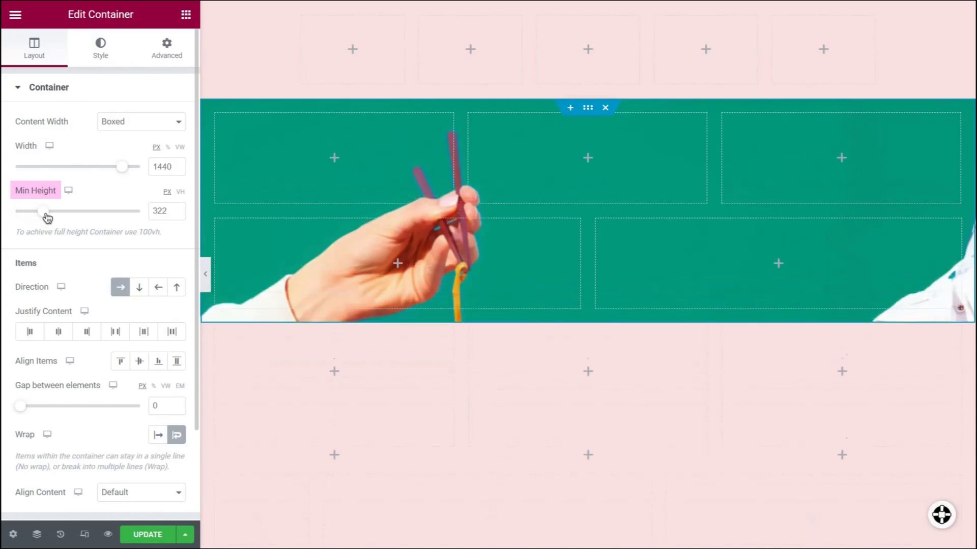
drag(44, 211, 72, 211)
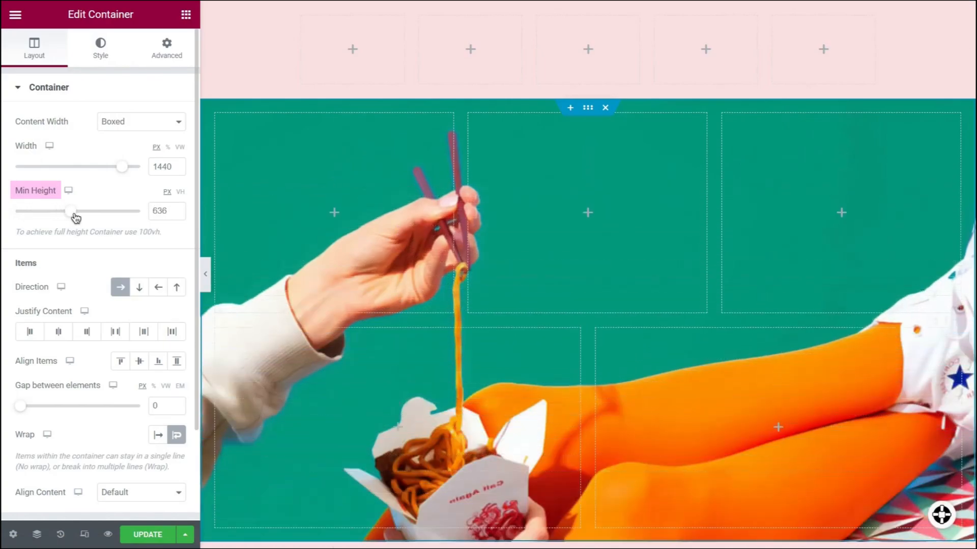
click(186, 14)
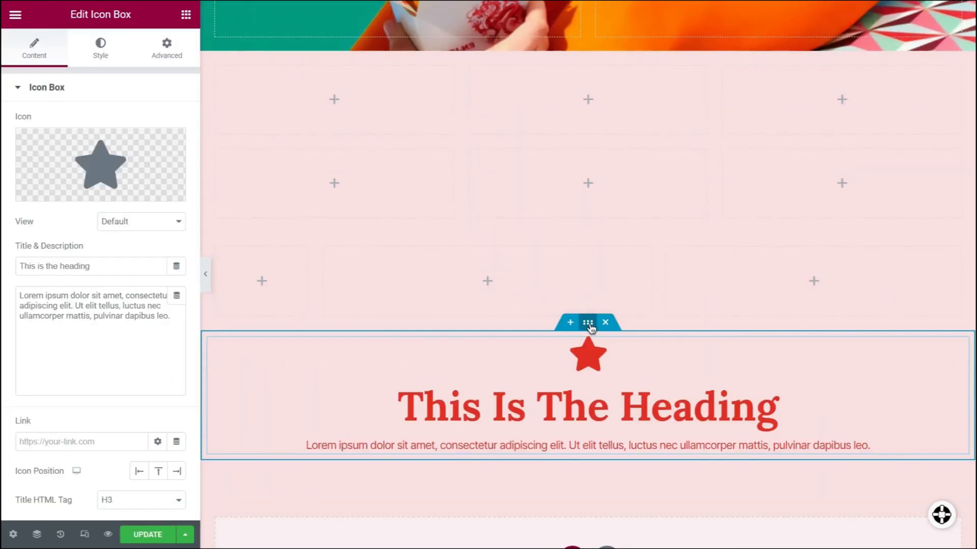
click(586, 322)
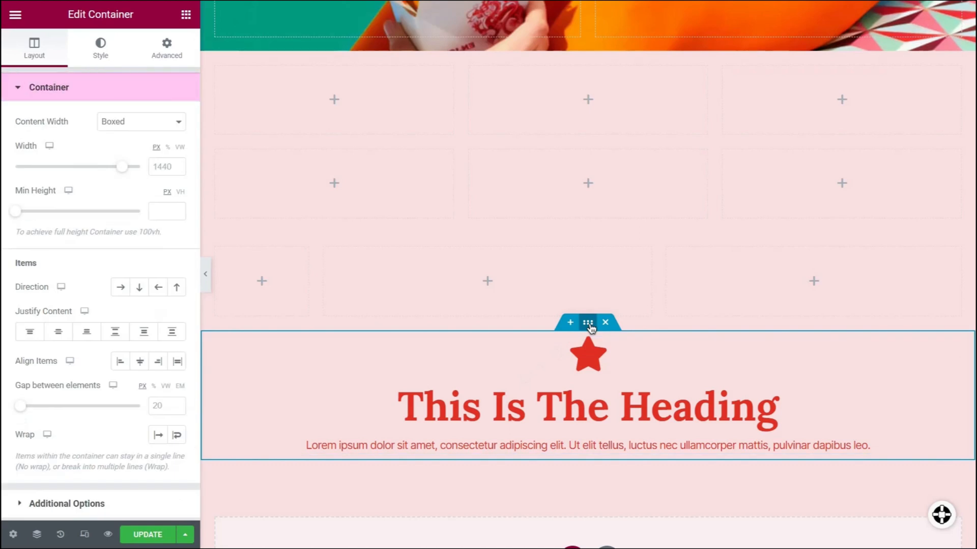
scroll(down, 3)
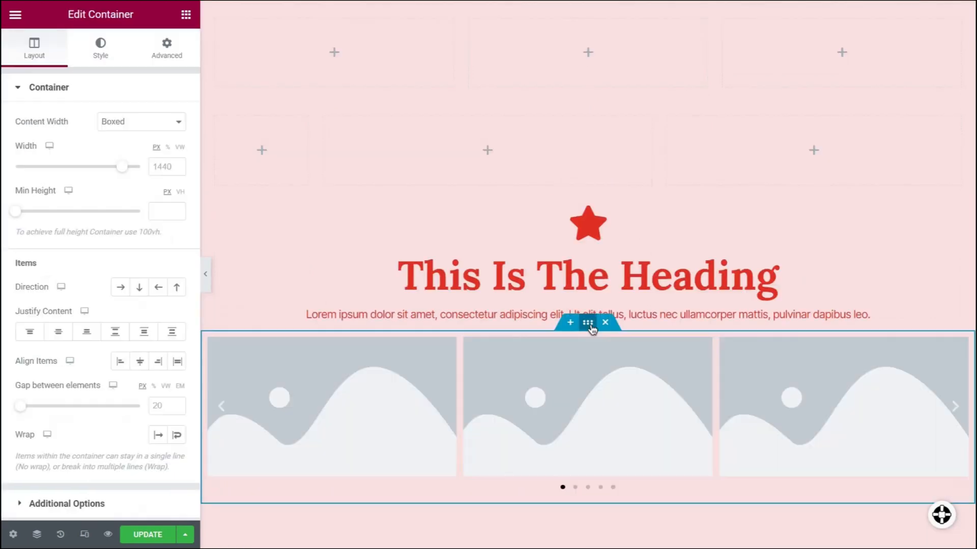
click(955, 406)
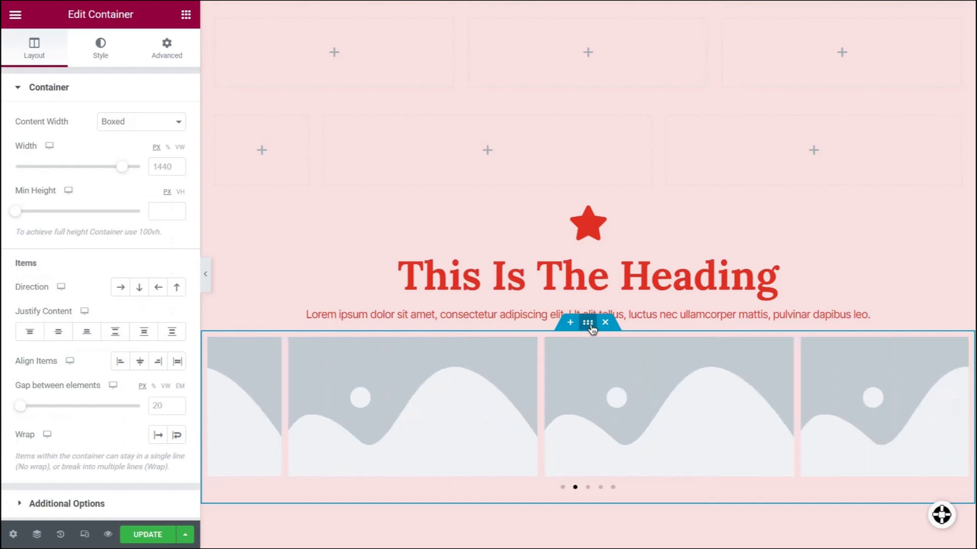
scroll(down, 3)
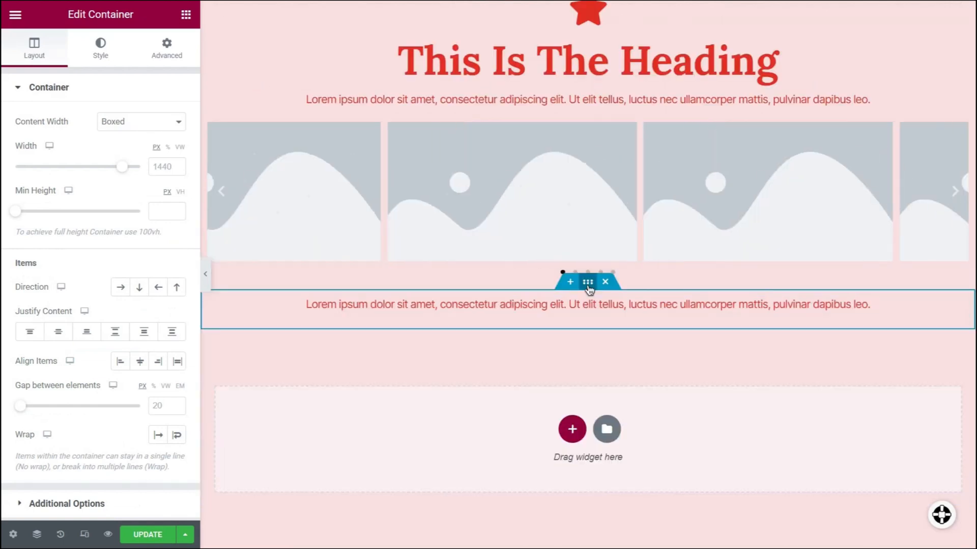